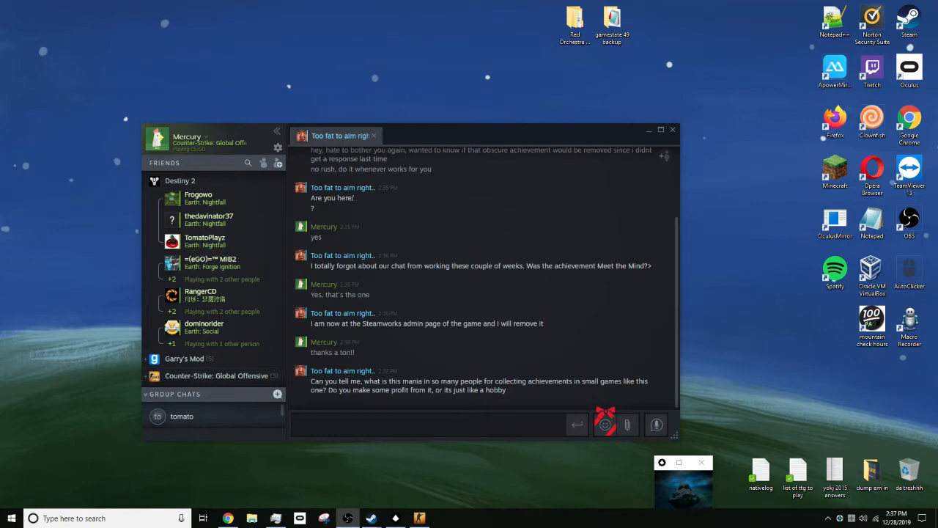
{"action": "mouse_move", "coordinate": [387, 449]}
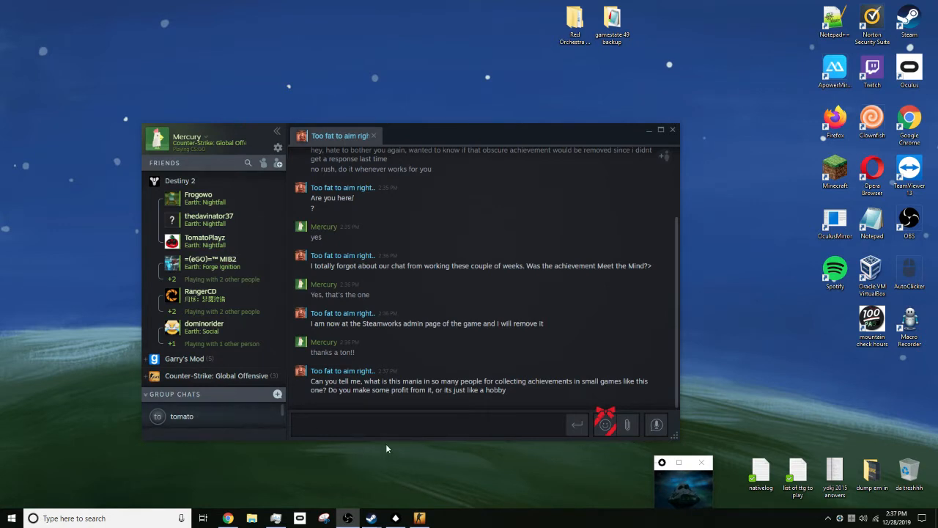
Step: Send chat replies: 'no profit', then 'its anything but... money spent on games...'
{"action": "type", "text": "no r"}
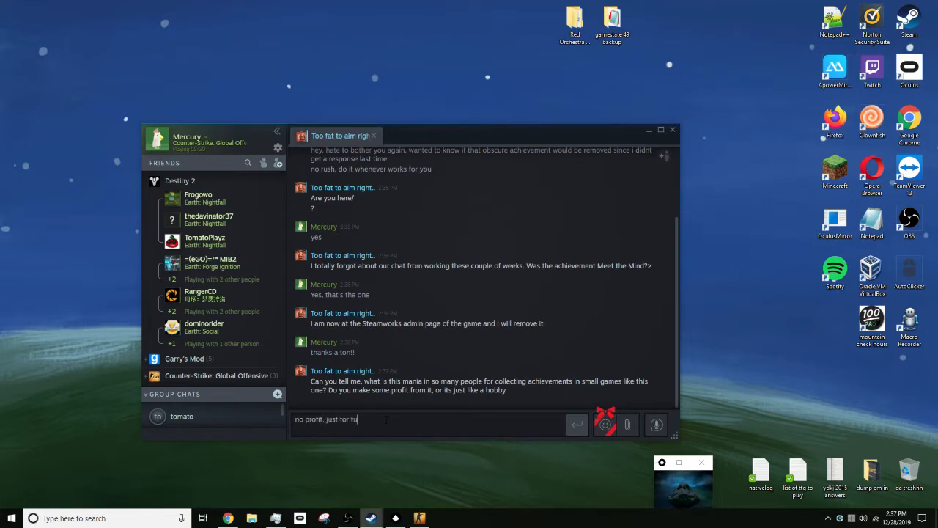
{"action": "key", "text": "enter"}
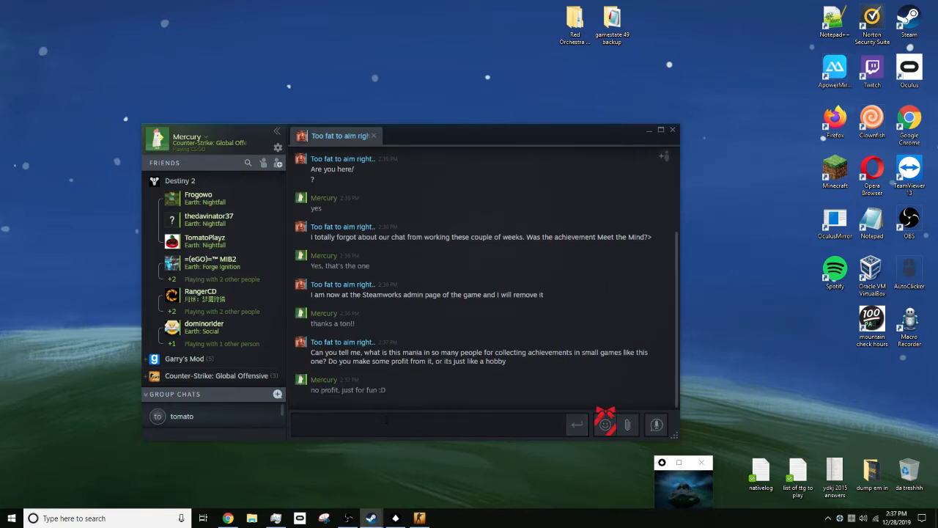
{"action": "type", "text": "its anything but profit, lots of m"}
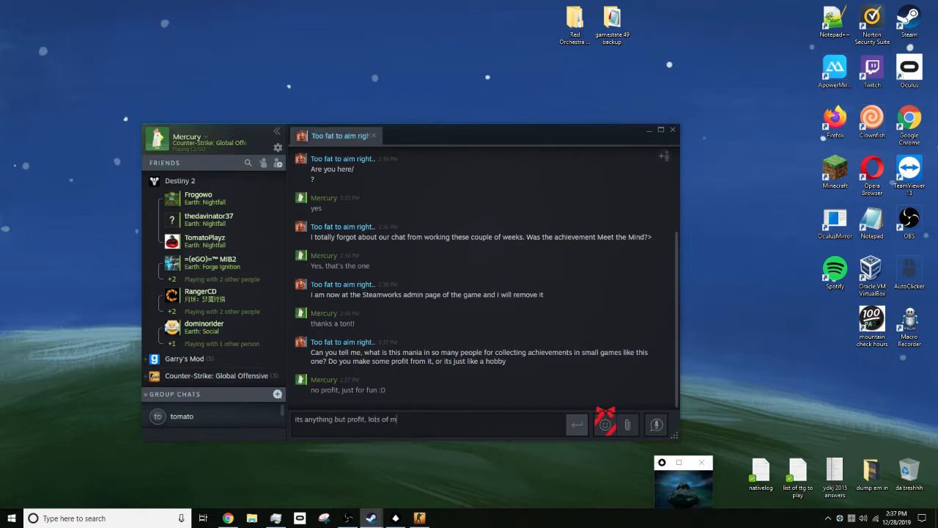
{"action": "type", "text": "oney spent on games..."}
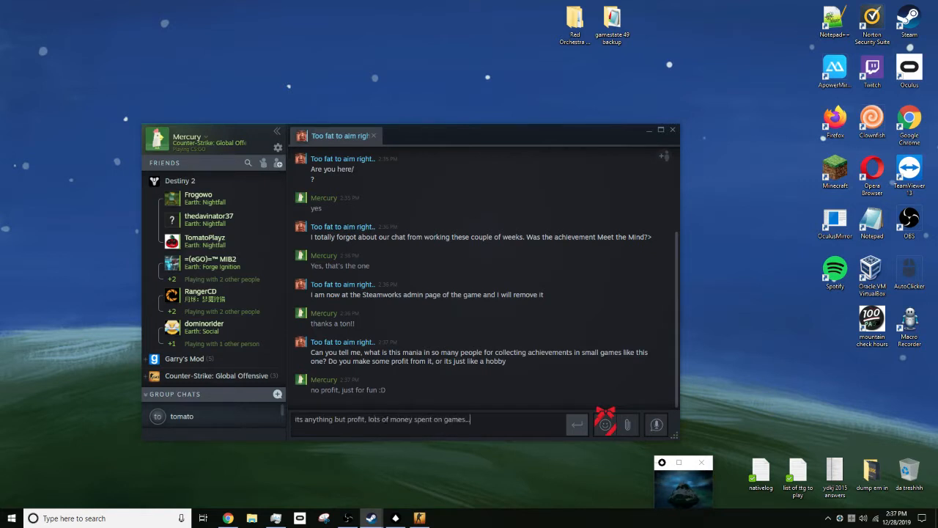
{"action": "key", "text": "enter"}
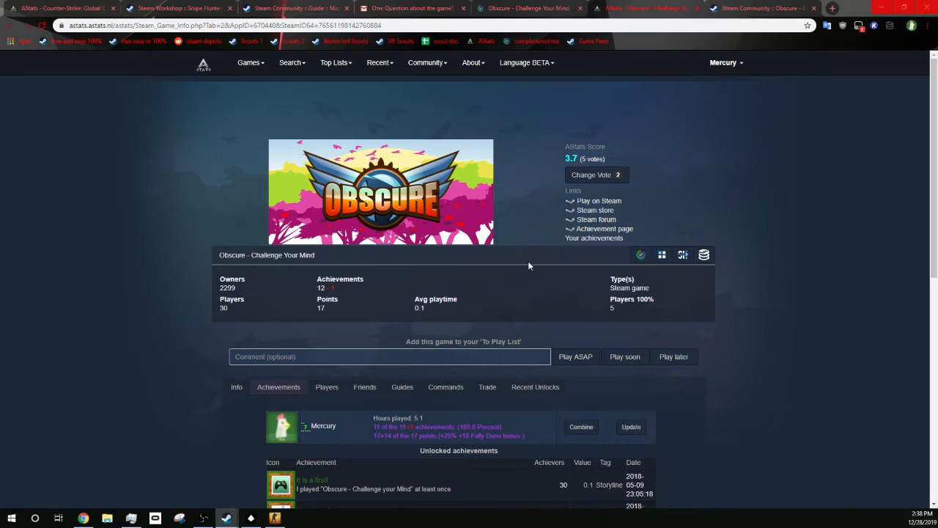
Step: Update your AStats achievement row for Obscure – Challenge Your Mind
{"action": "scroll", "scroll_direction": "down", "scroll_amount": 3}
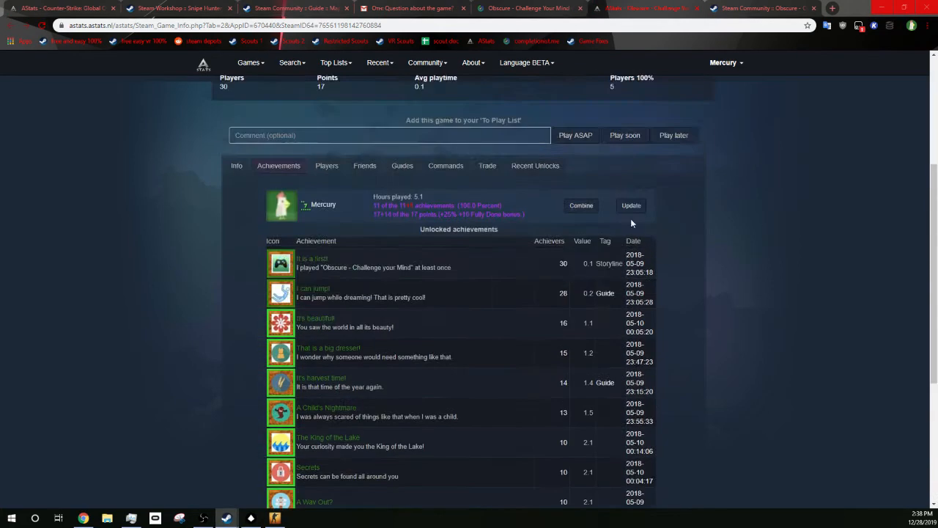
{"action": "left_click", "coordinate": [630, 205]}
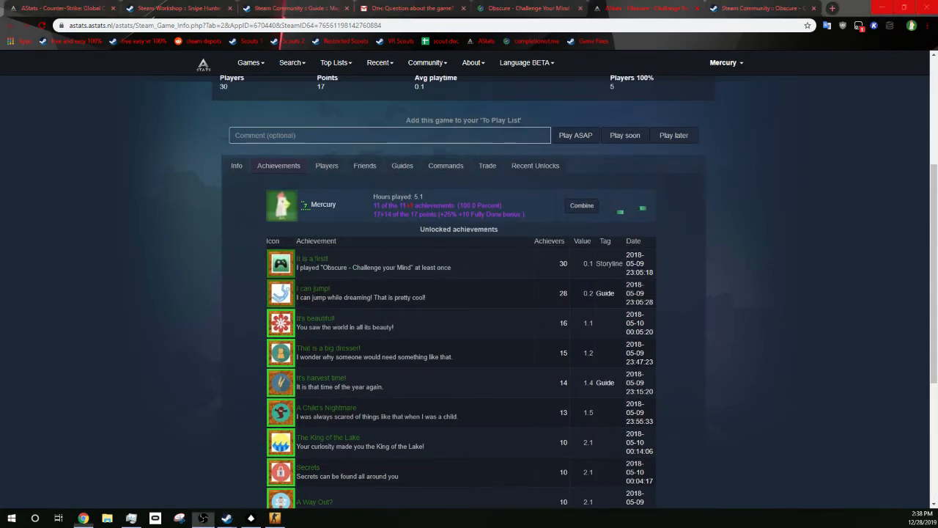
{"action": "scroll", "scroll_direction": "down", "scroll_amount": 3}
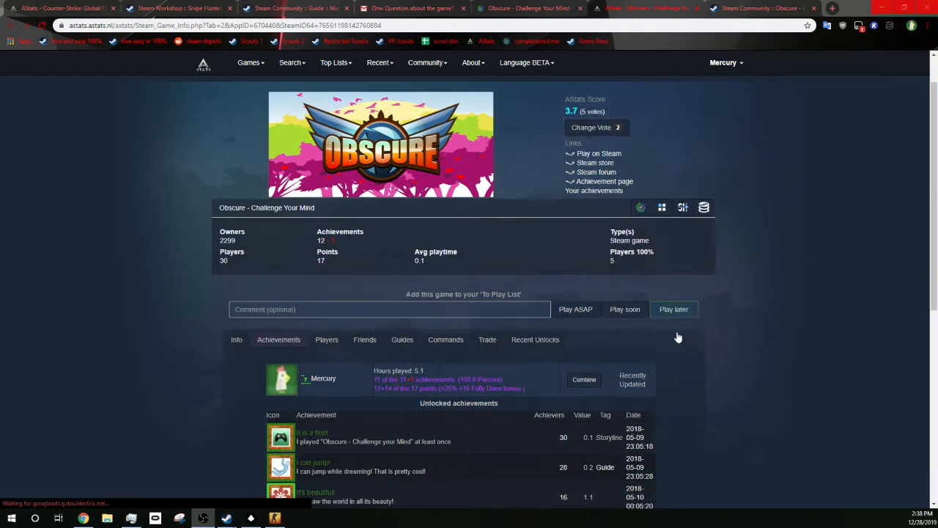
{"action": "scroll", "scroll_direction": "down", "scroll_amount": 3}
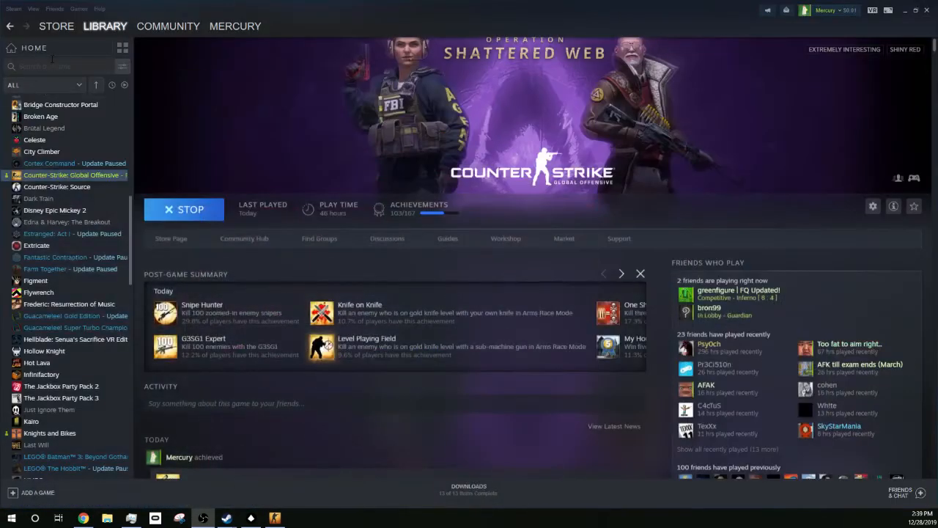
Step: Search the library for 'obscure', select the game and bring up its collection options
{"action": "type", "text": "obscu"}
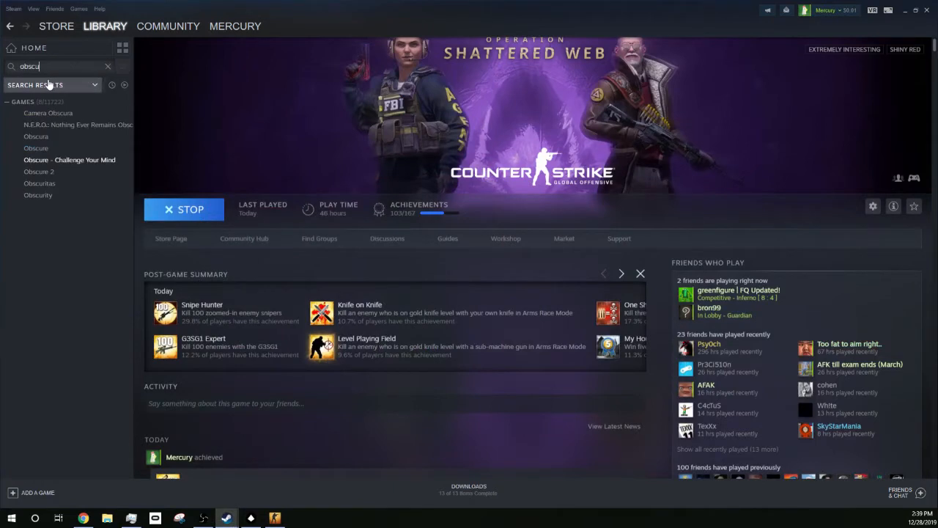
{"action": "left_click", "coordinate": [69, 170]}
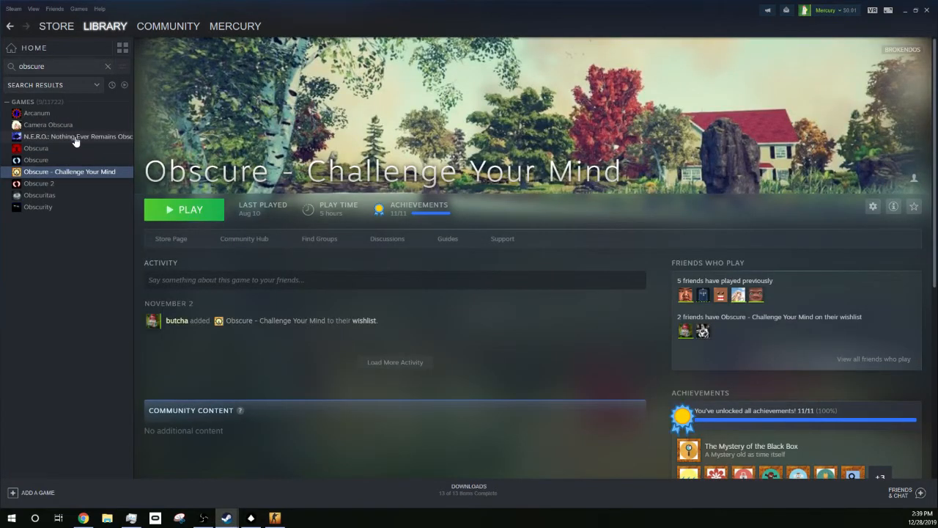
{"action": "right_click", "coordinate": [70, 170]}
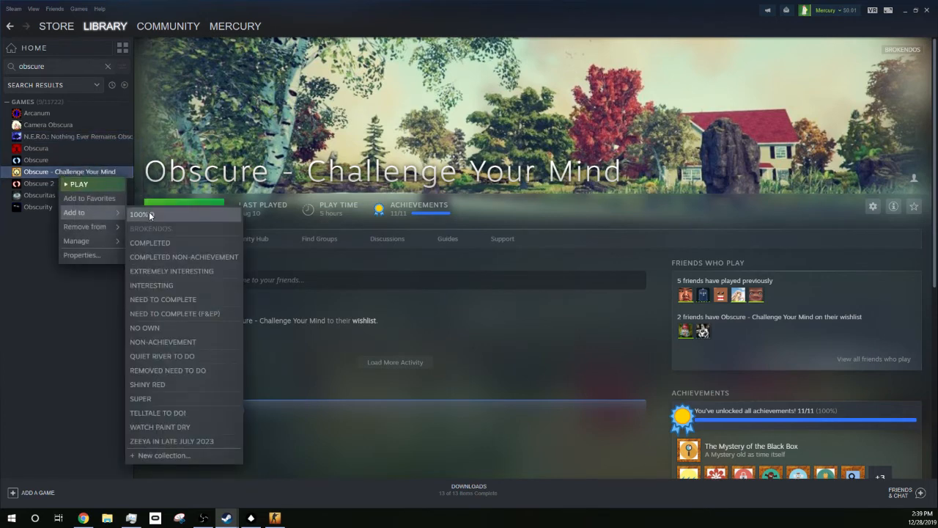